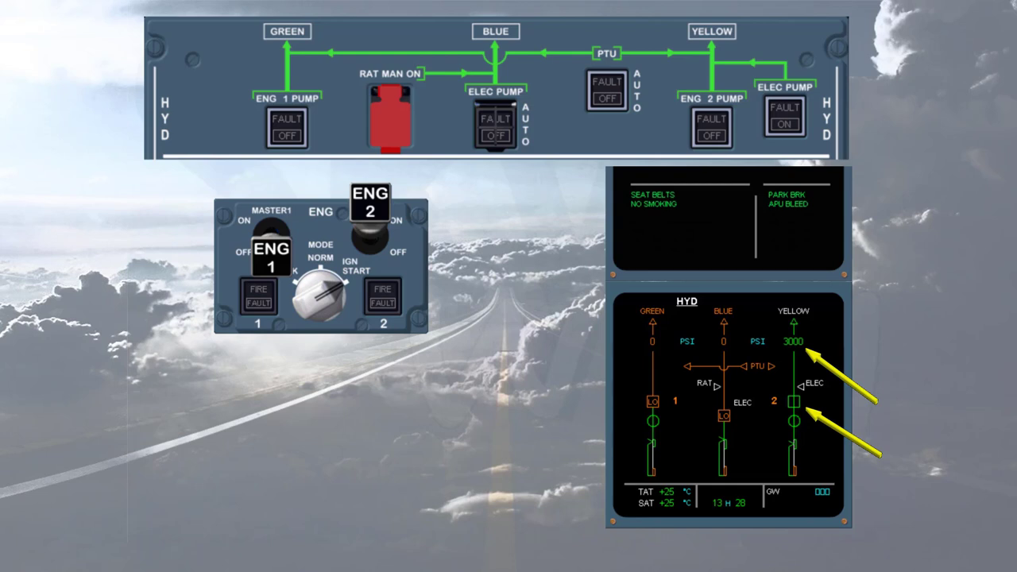
pyautogui.moveTo(875, 367)
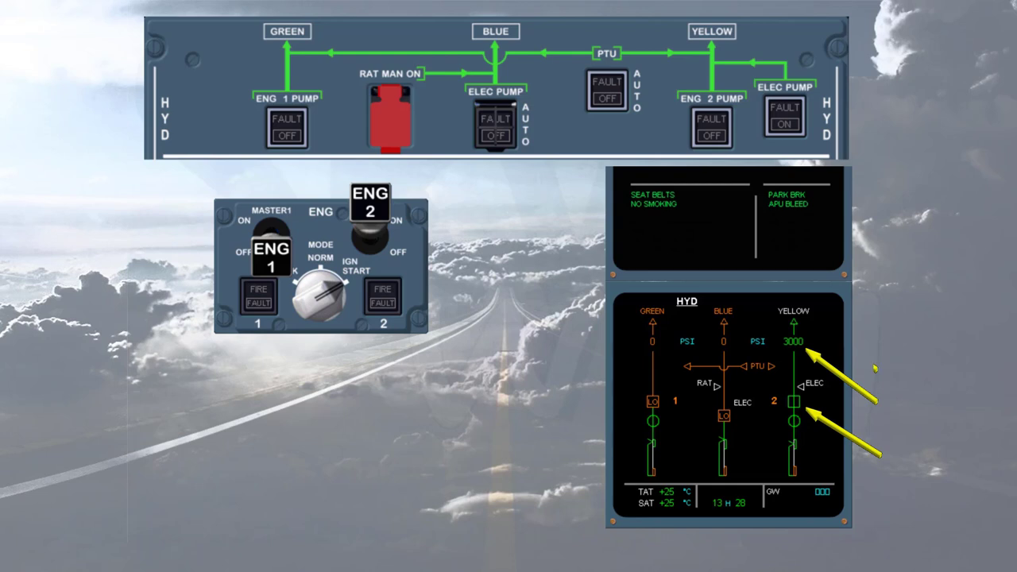